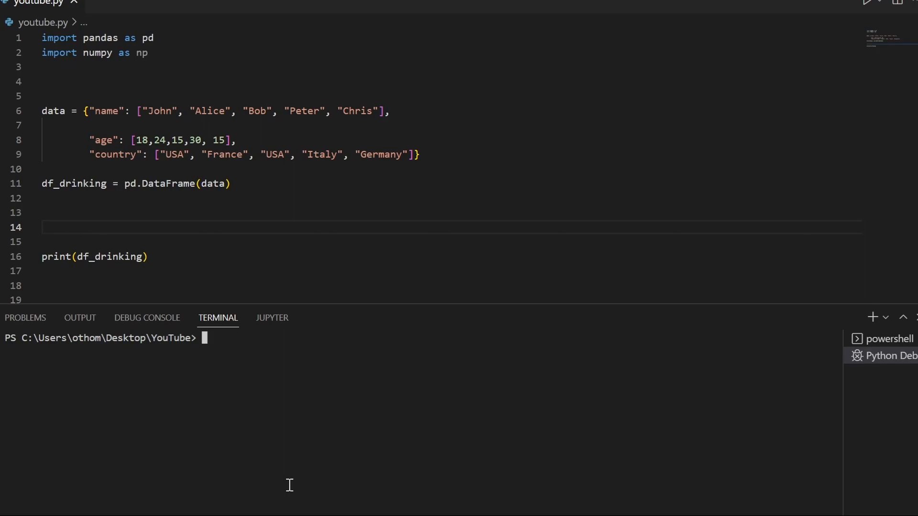
pyautogui.moveTo(135, 227)
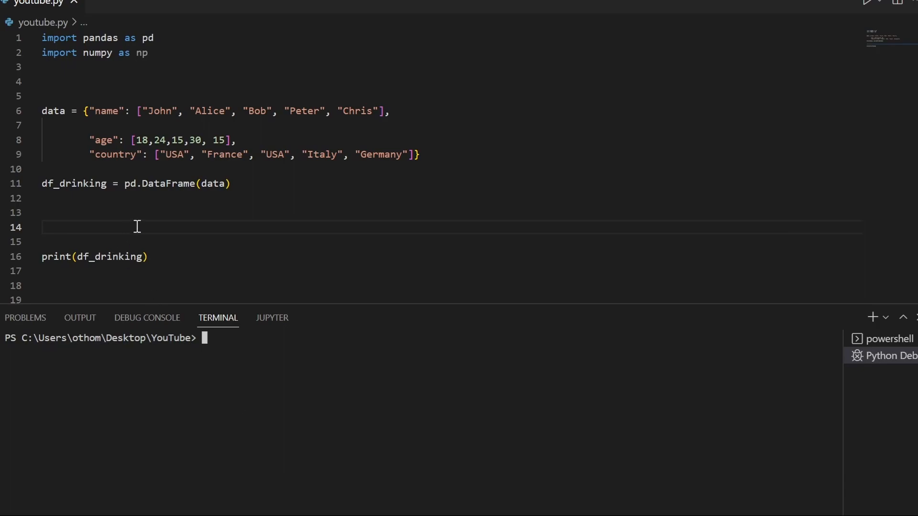
# - Run youtube.py so the terminal prints the five-row DataFrame of names, ages and countries
pyautogui.click(870, 1)
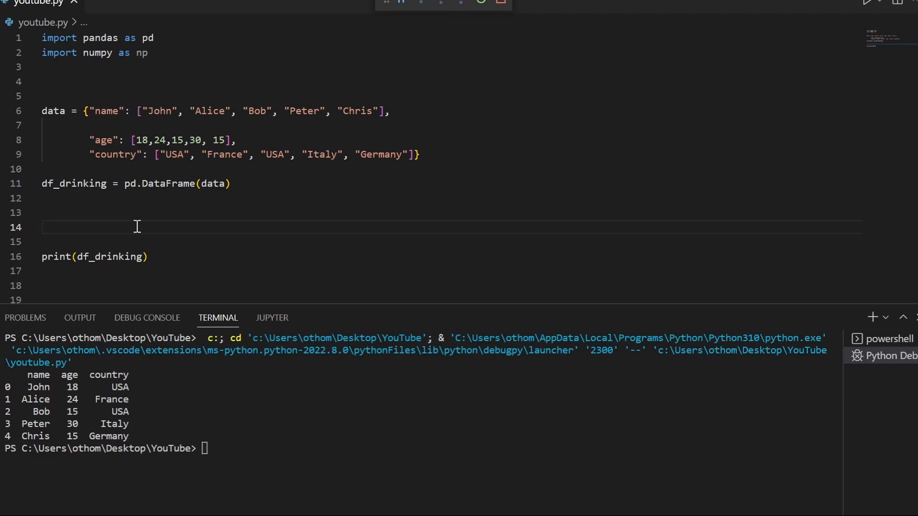
pyautogui.moveTo(21, 375)
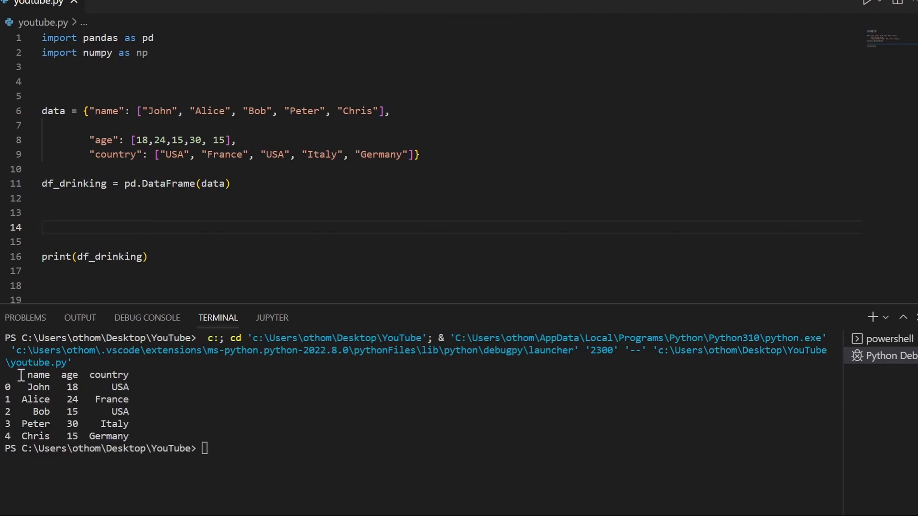
pyautogui.moveTo(105, 399)
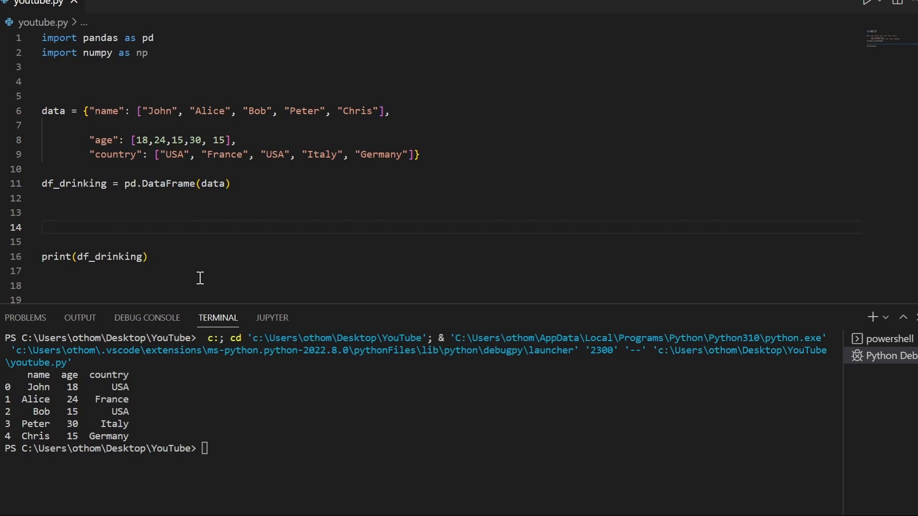
# - Start line 14 as df_drinking["can drink?"] = np.where( using the autocomplete suggestion
pyautogui.write('df_drinking')
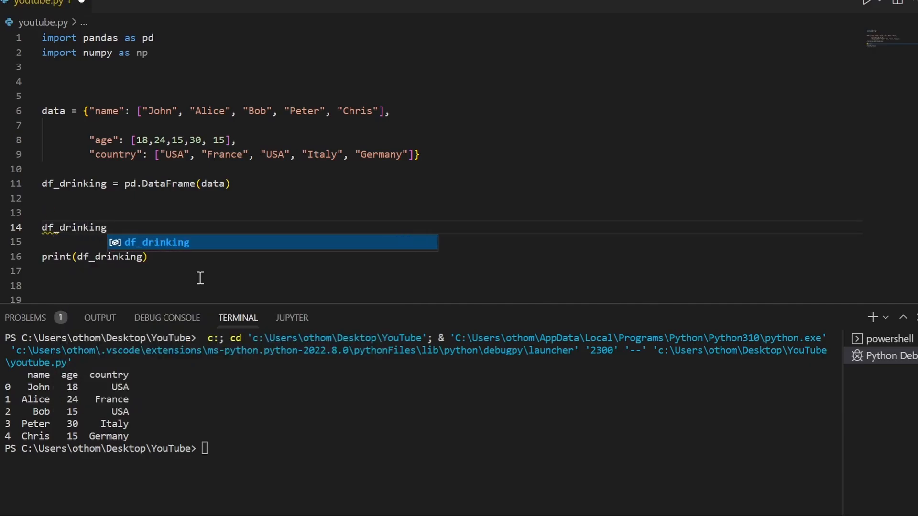
pyautogui.write('["]')
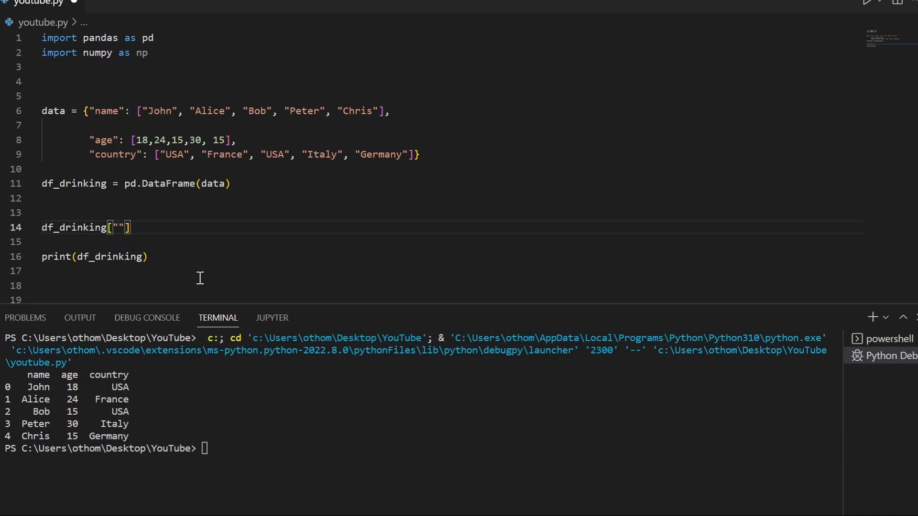
pyautogui.write('can drink')
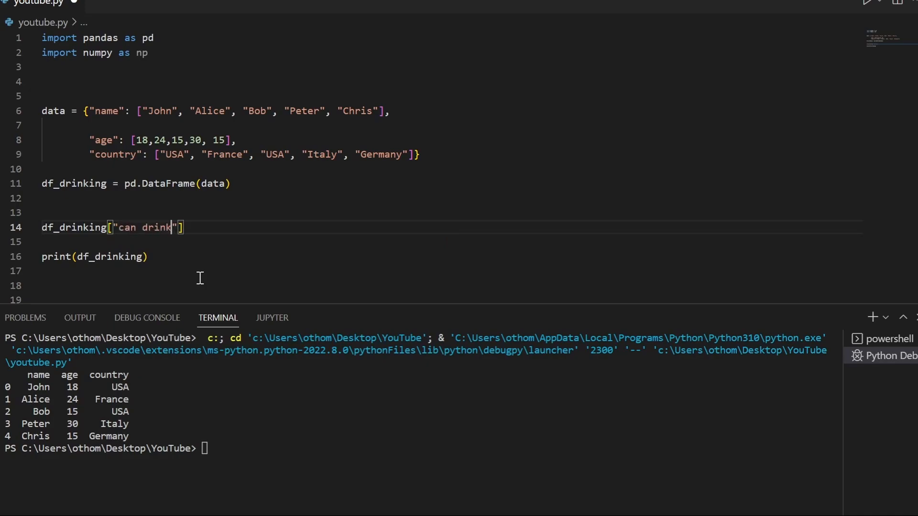
pyautogui.write('?')
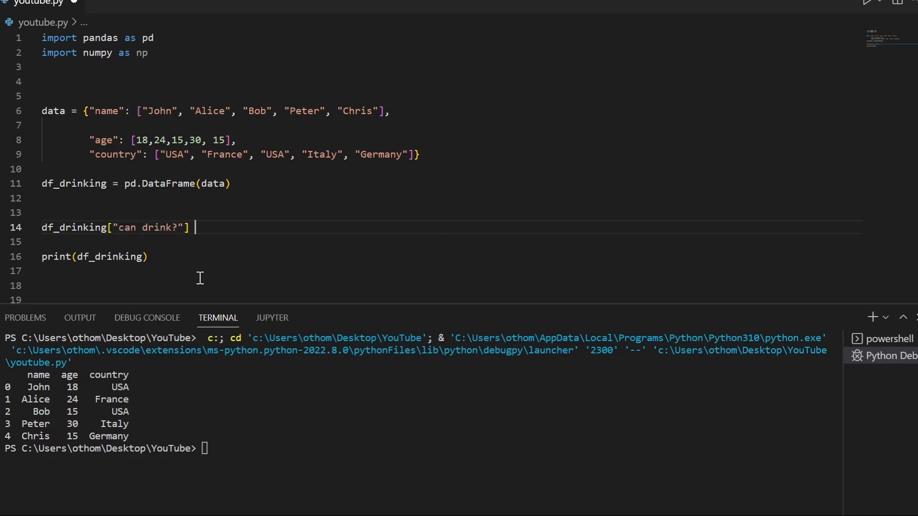
pyautogui.write('= np.')
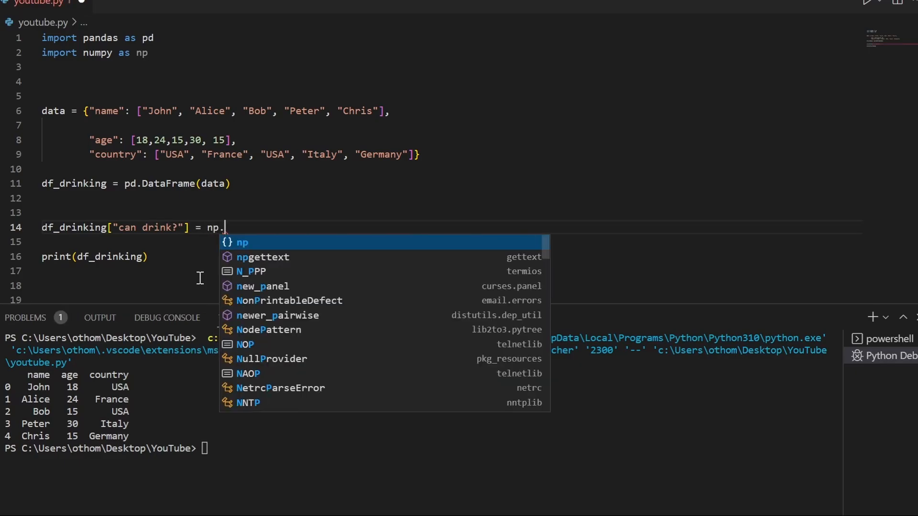
pyautogui.write('where(')
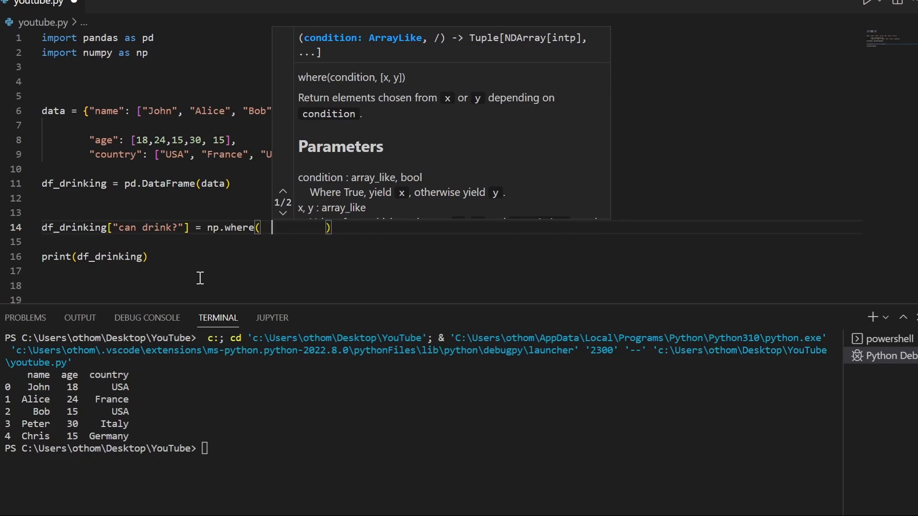
# - Write the first np.where condition (df_drinking.age < 21)
pyautogui.write('df_drink)')
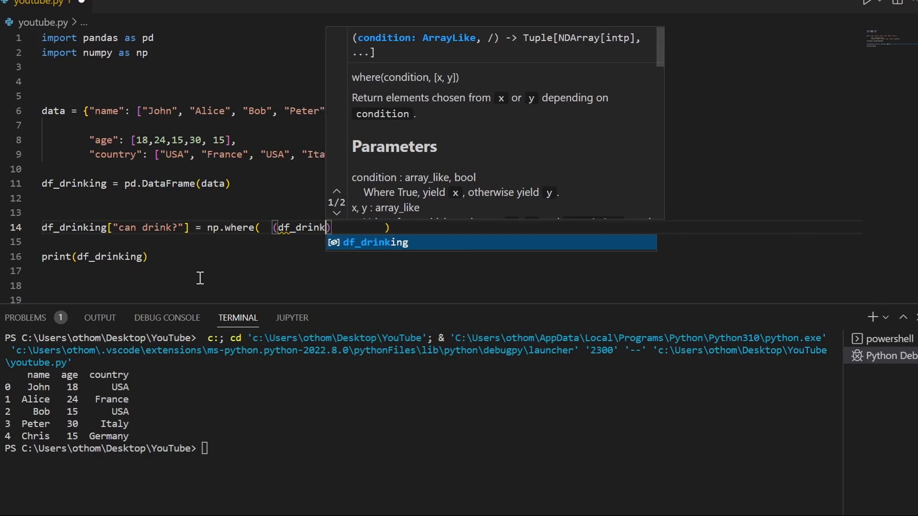
pyautogui.write('.age')
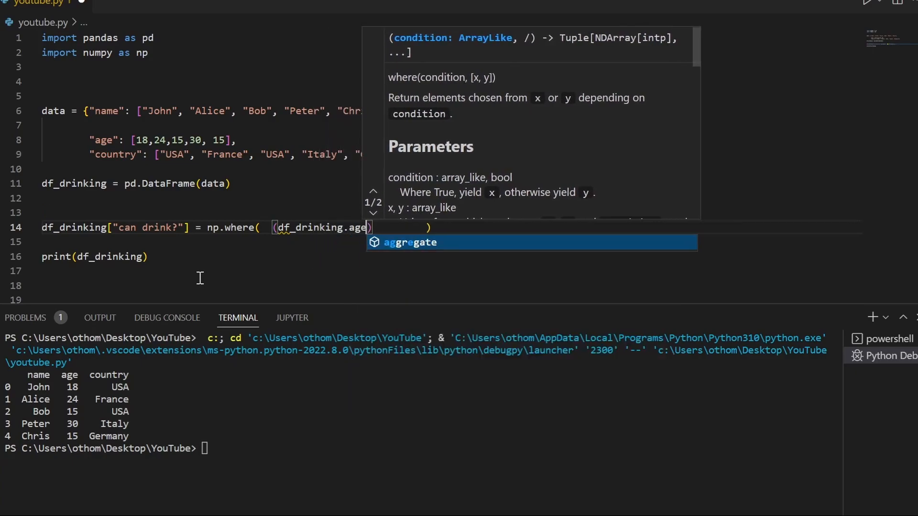
pyautogui.write('< 21')
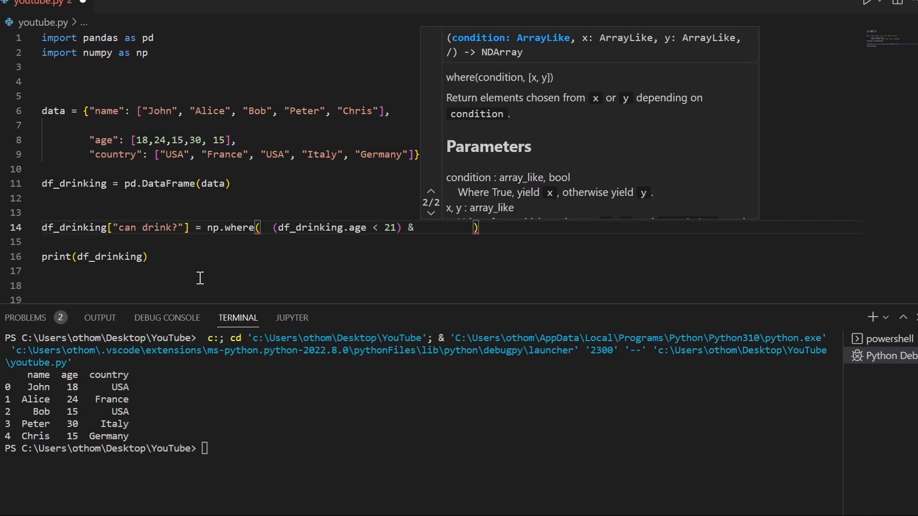
# - Add & (df_drinking.country == "USA") and begin the | (df_drinking.age < alternative
pyautogui.write('(df')
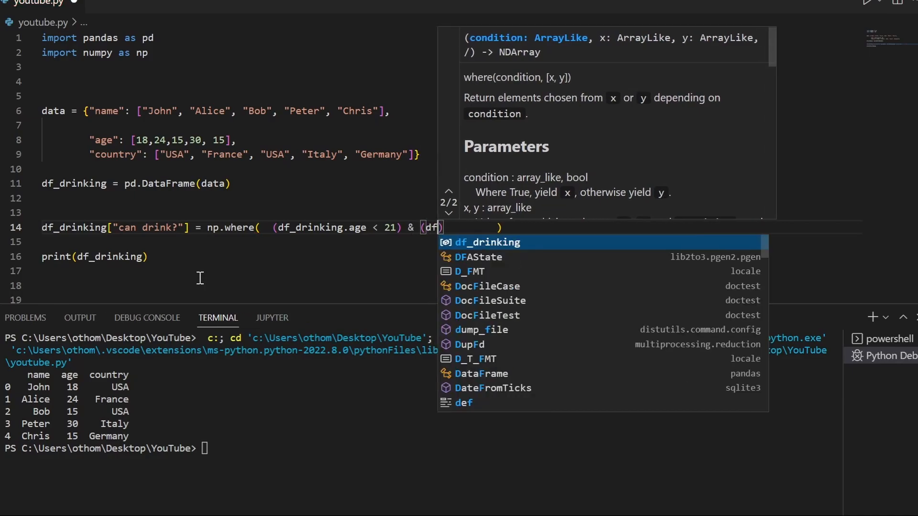
pyautogui.write('_drinking')
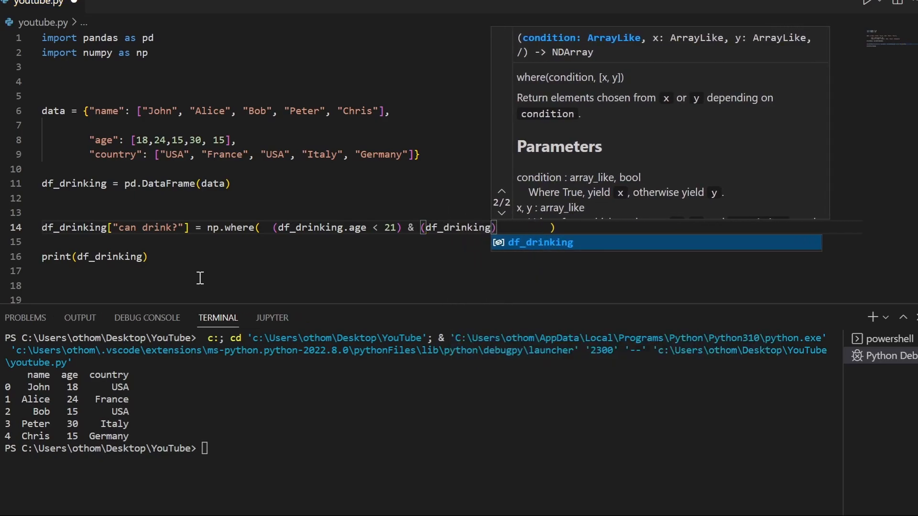
pyautogui.write('.country')
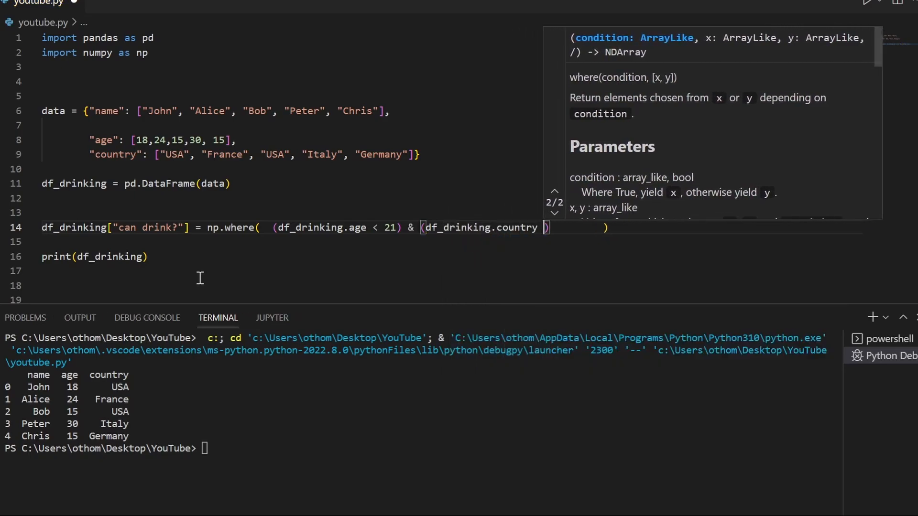
pyautogui.write('== "U"')
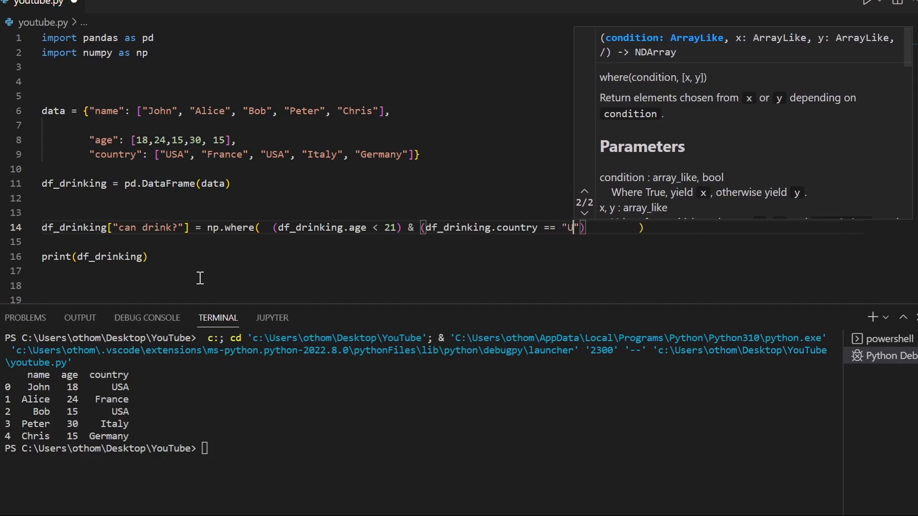
pyautogui.write('SA')
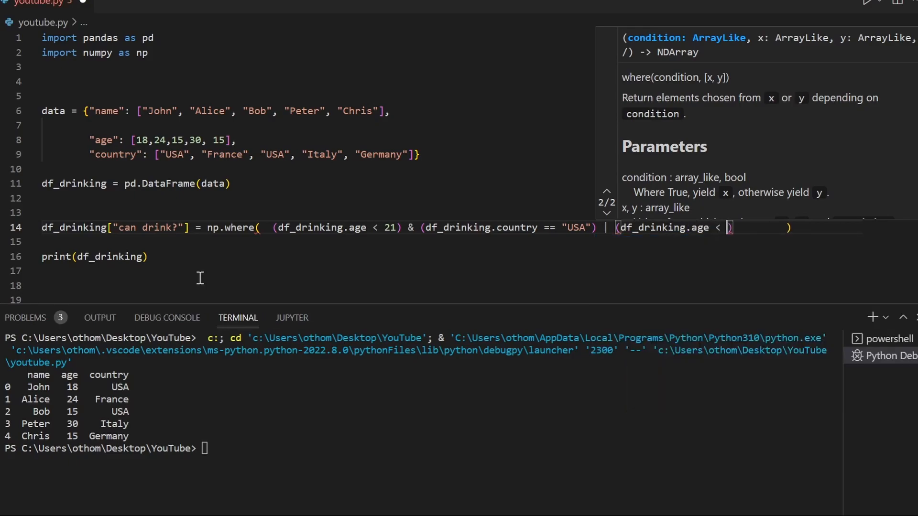
# - Finish with age < 18) and "no", "yes" as the np.where outcomes
pyautogui.write('18), "no"')
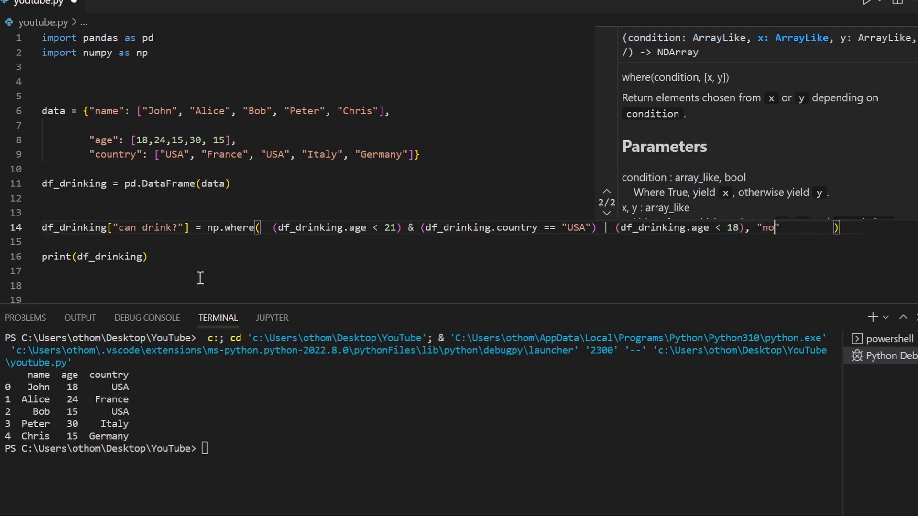
pyautogui.write(', "y')
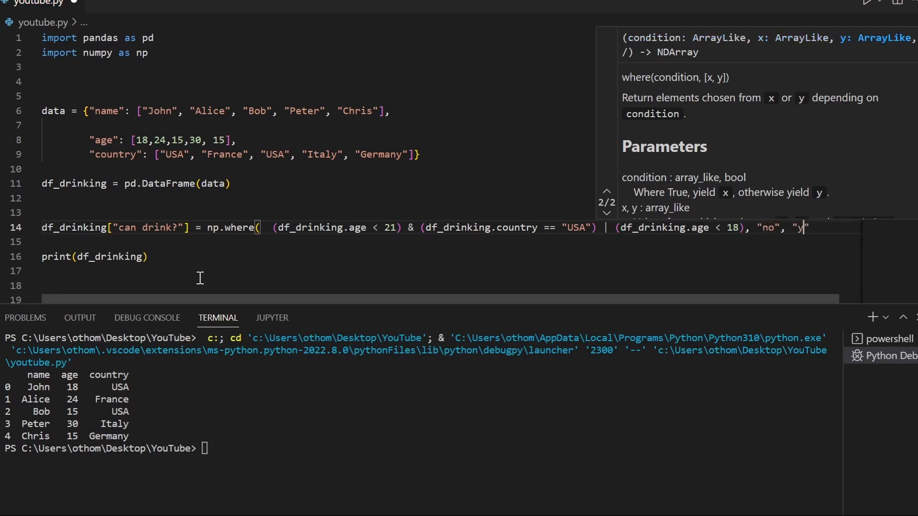
pyautogui.write('es')
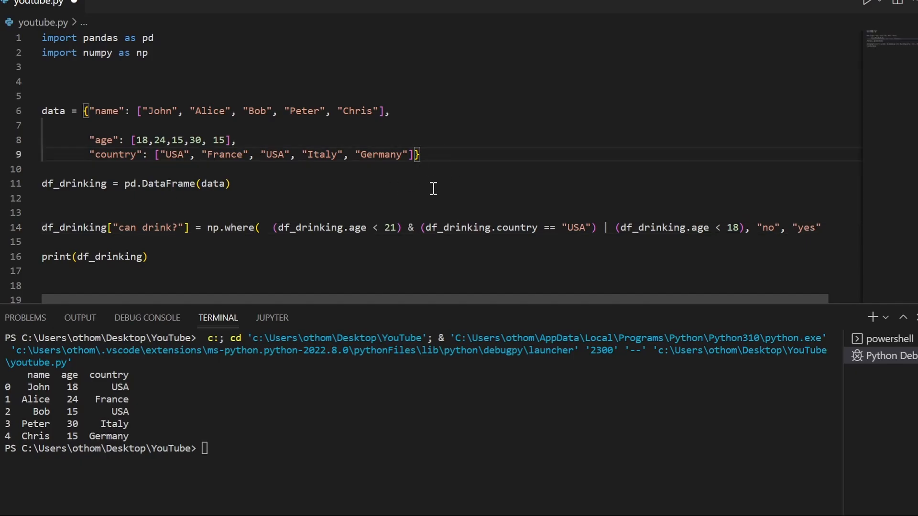
pyautogui.moveTo(275, 227)
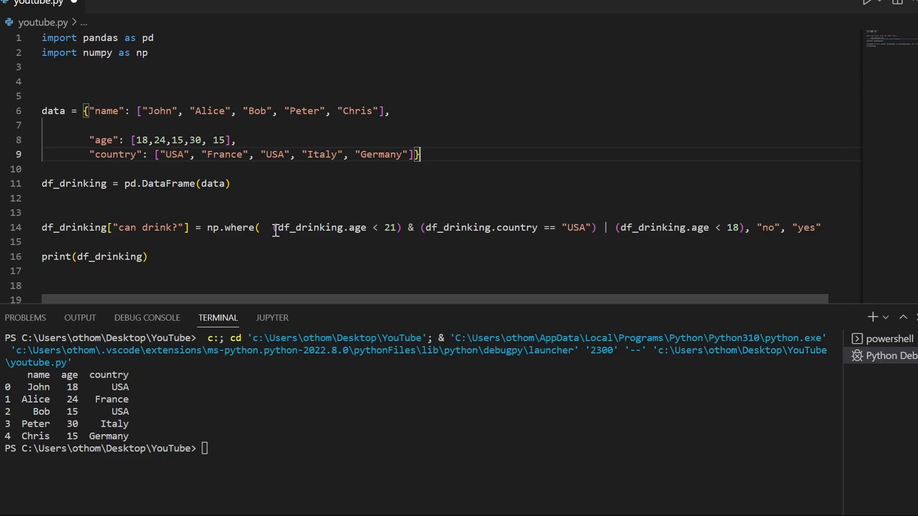
pyautogui.doubleClick(307, 227)
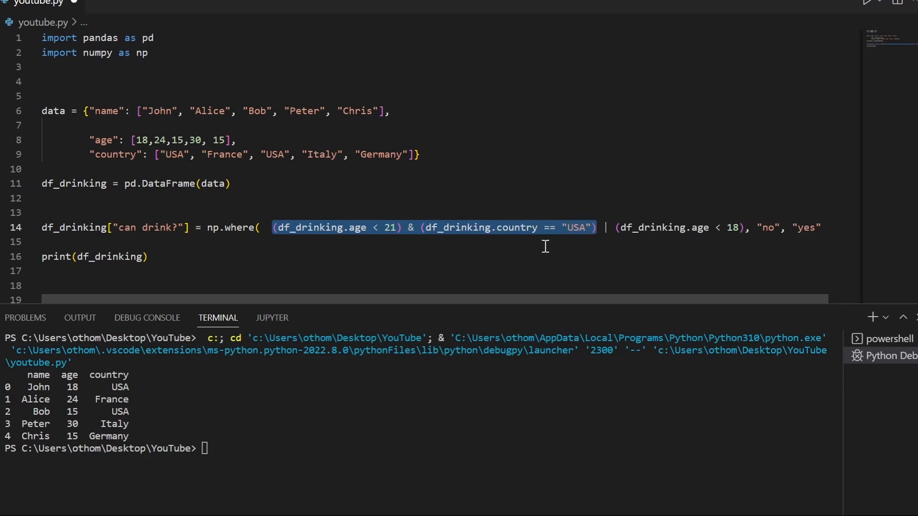
pyautogui.moveTo(438, 224)
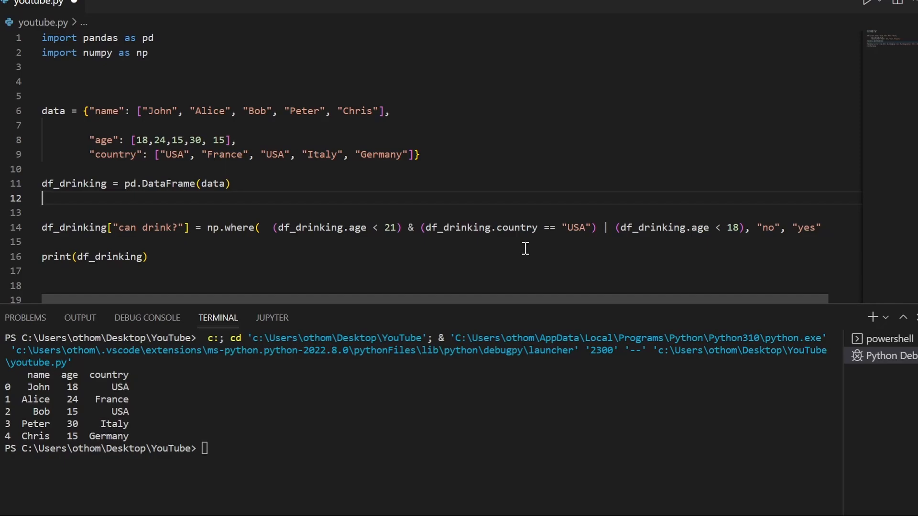
pyautogui.moveTo(606, 232)
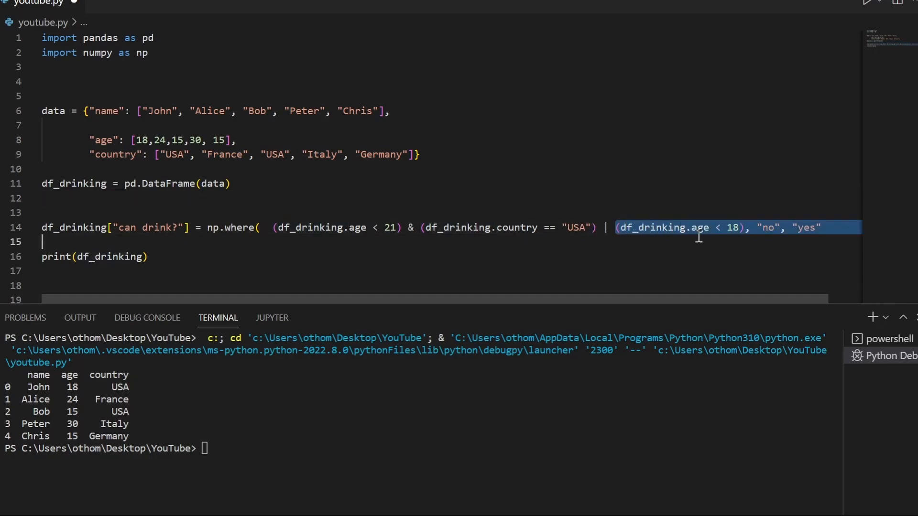
pyautogui.click(682, 227)
pyautogui.write('   )')
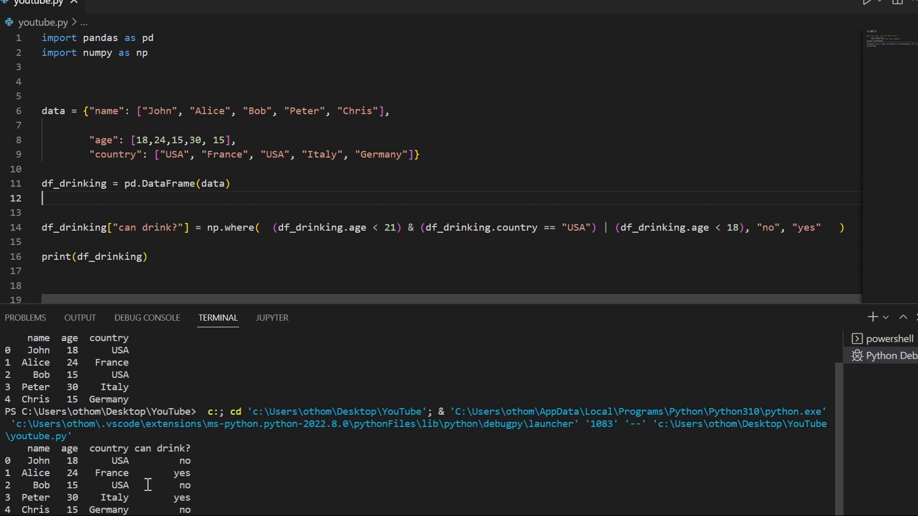
pyautogui.moveTo(80, 474)
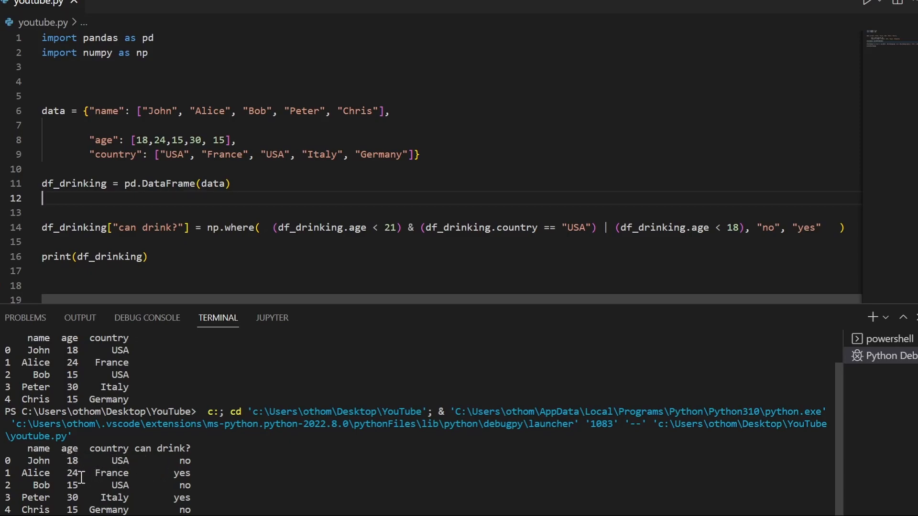
pyautogui.moveTo(555, 277)
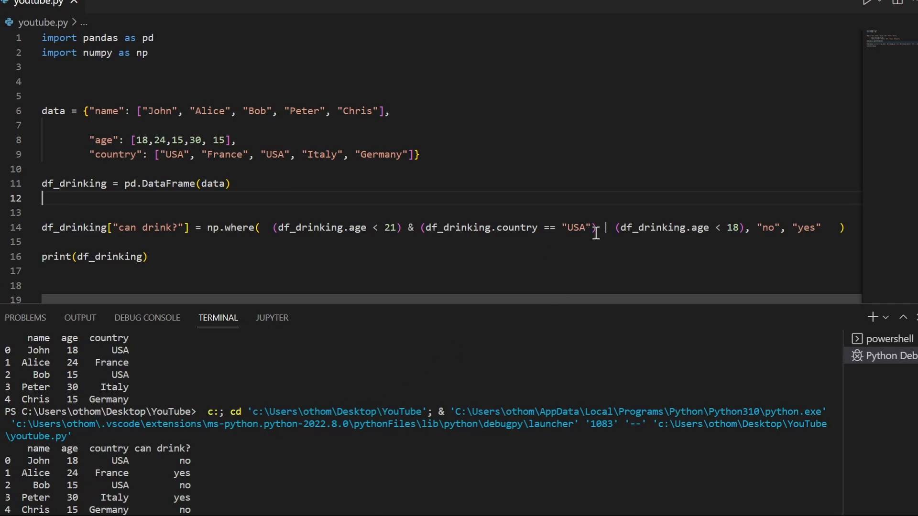
# - Replace the np.where outcomes "no" and "yes" with 1 and 0
pyautogui.doubleClick(766, 228)
pyautogui.write('1')
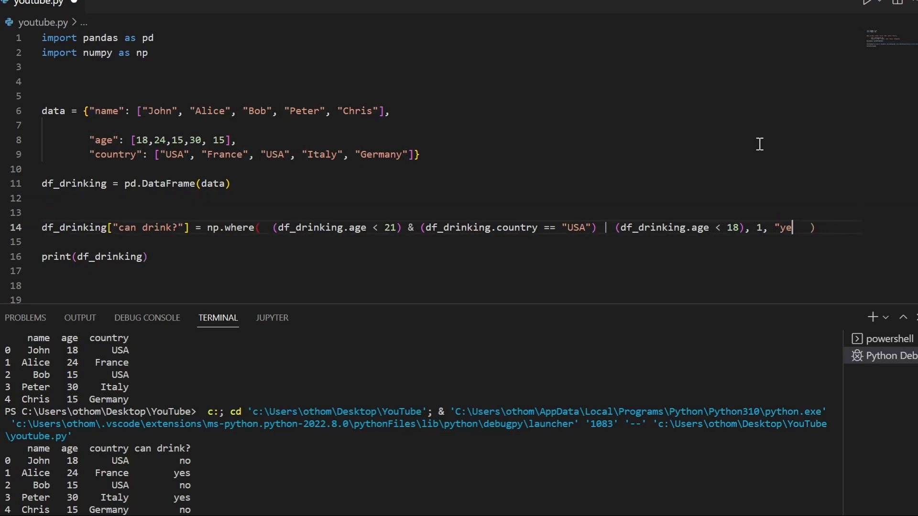
pyautogui.press('BackSpace')
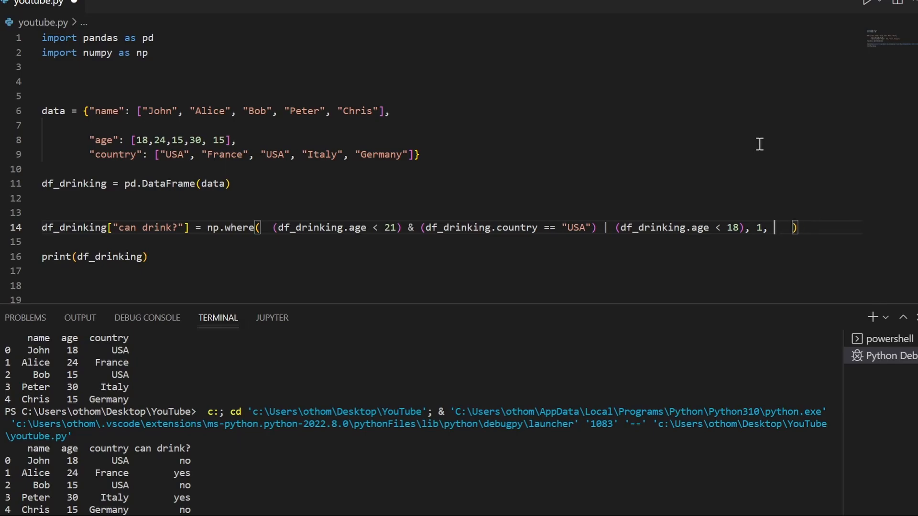
pyautogui.write('0')
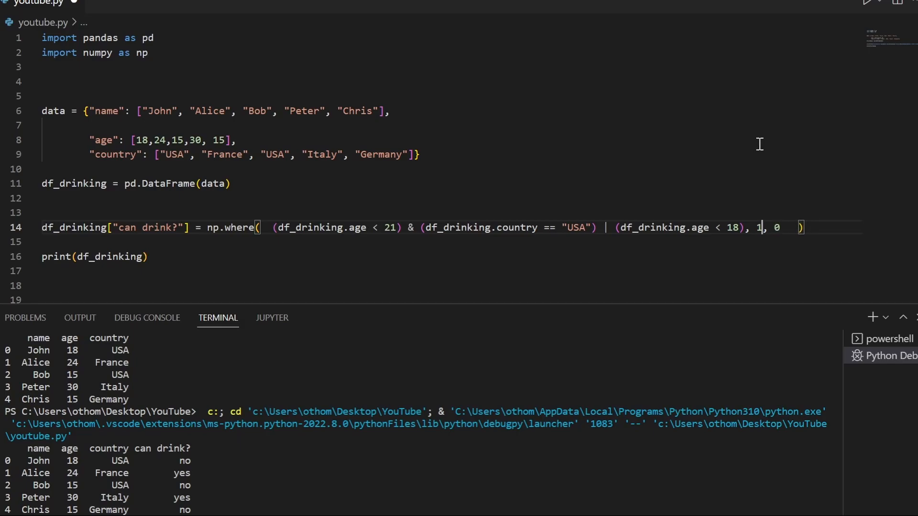